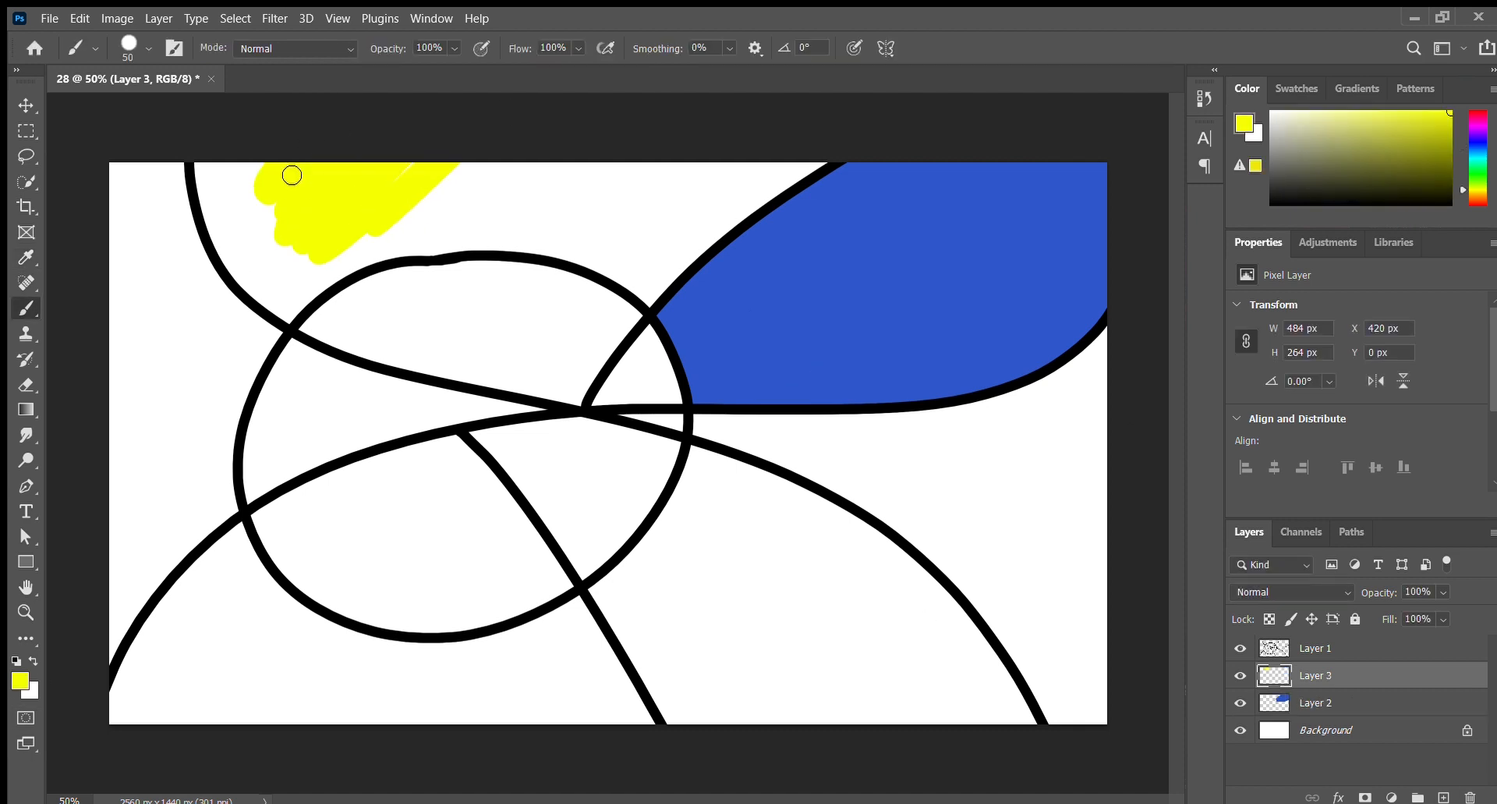
- Brush yellow into the top region, and red below the blue shape and along the left edge
drag(291, 176, 507, 182)
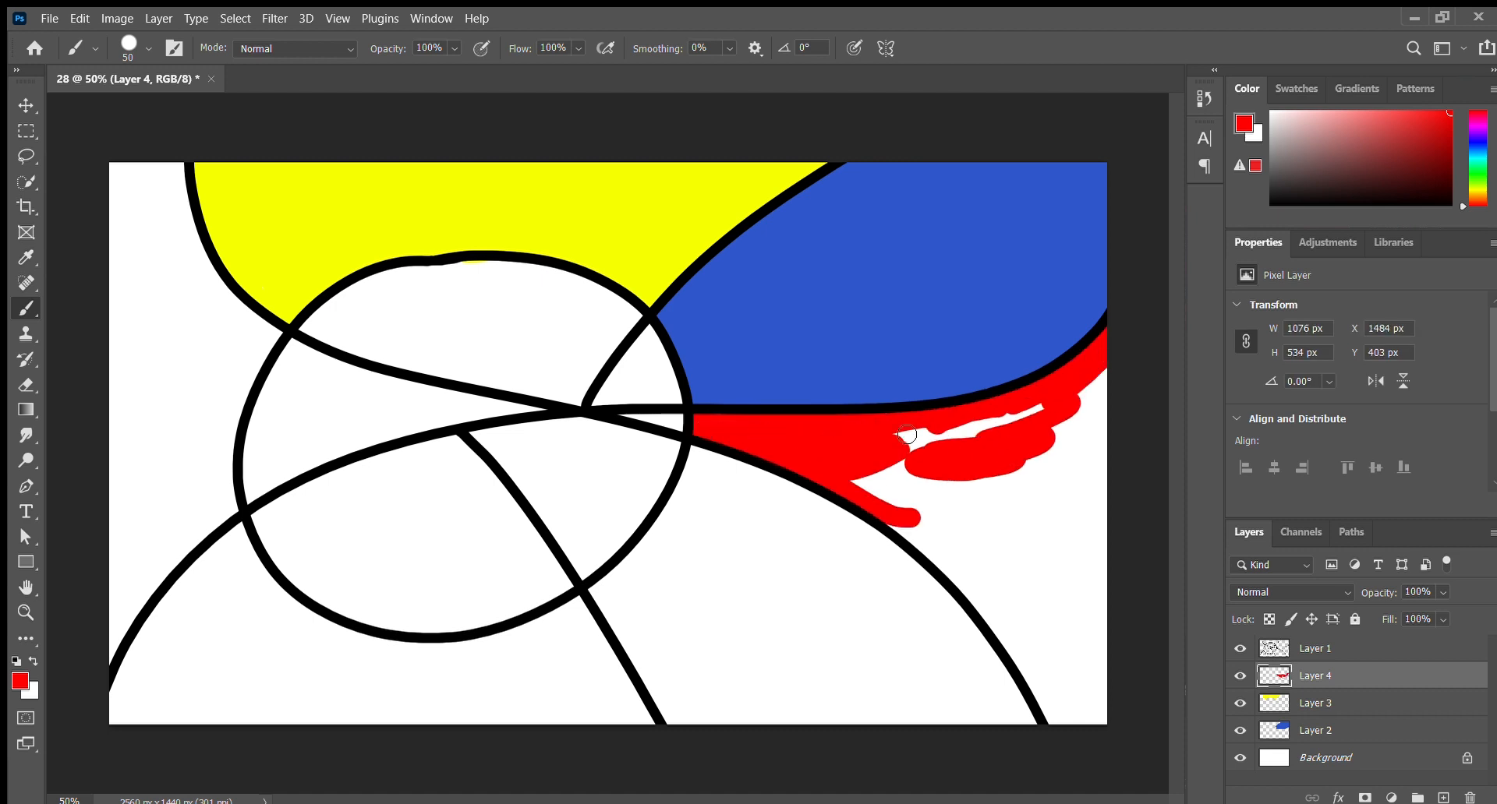
drag(907, 436, 1068, 587)
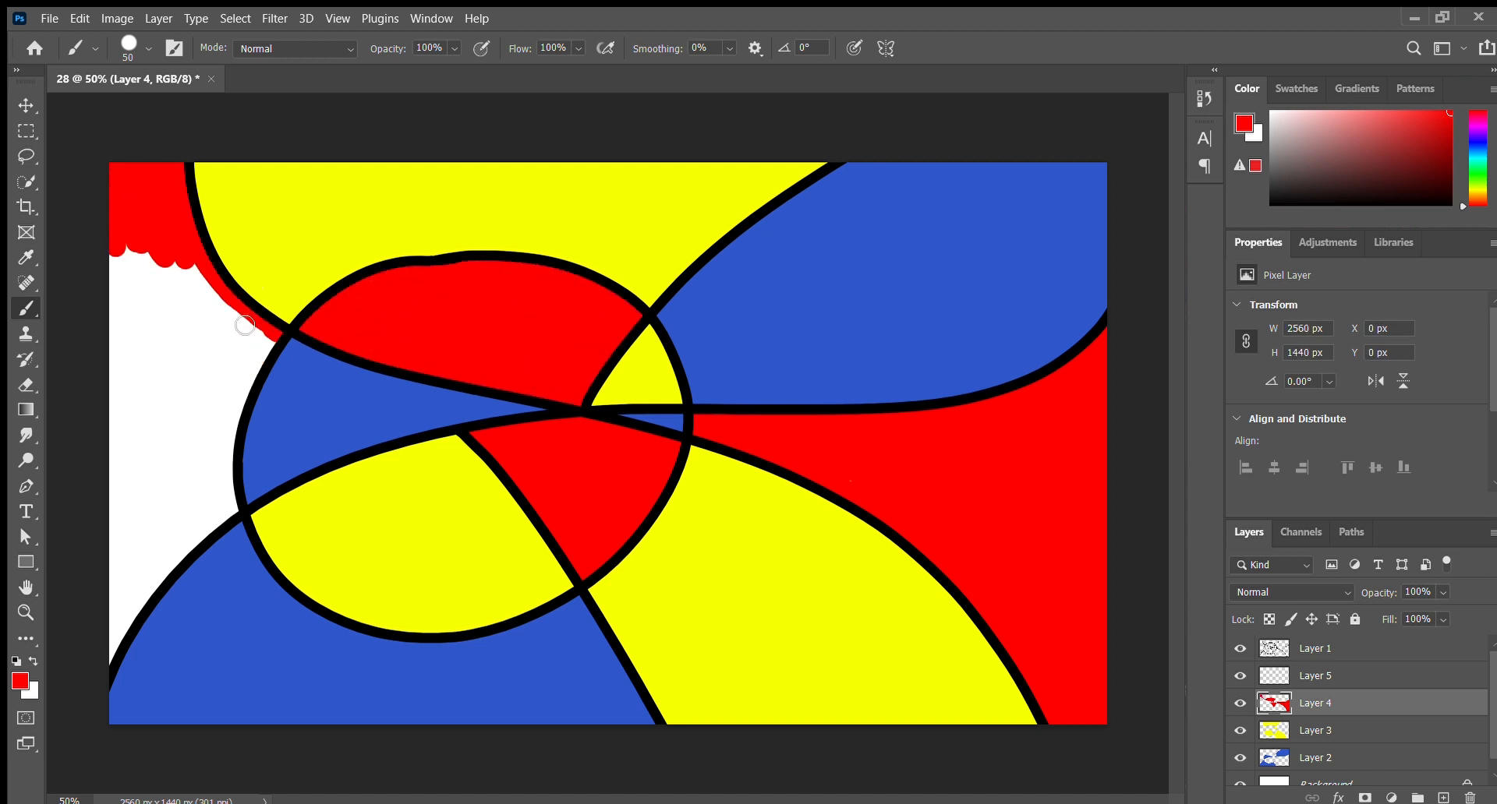
drag(244, 324, 212, 458)
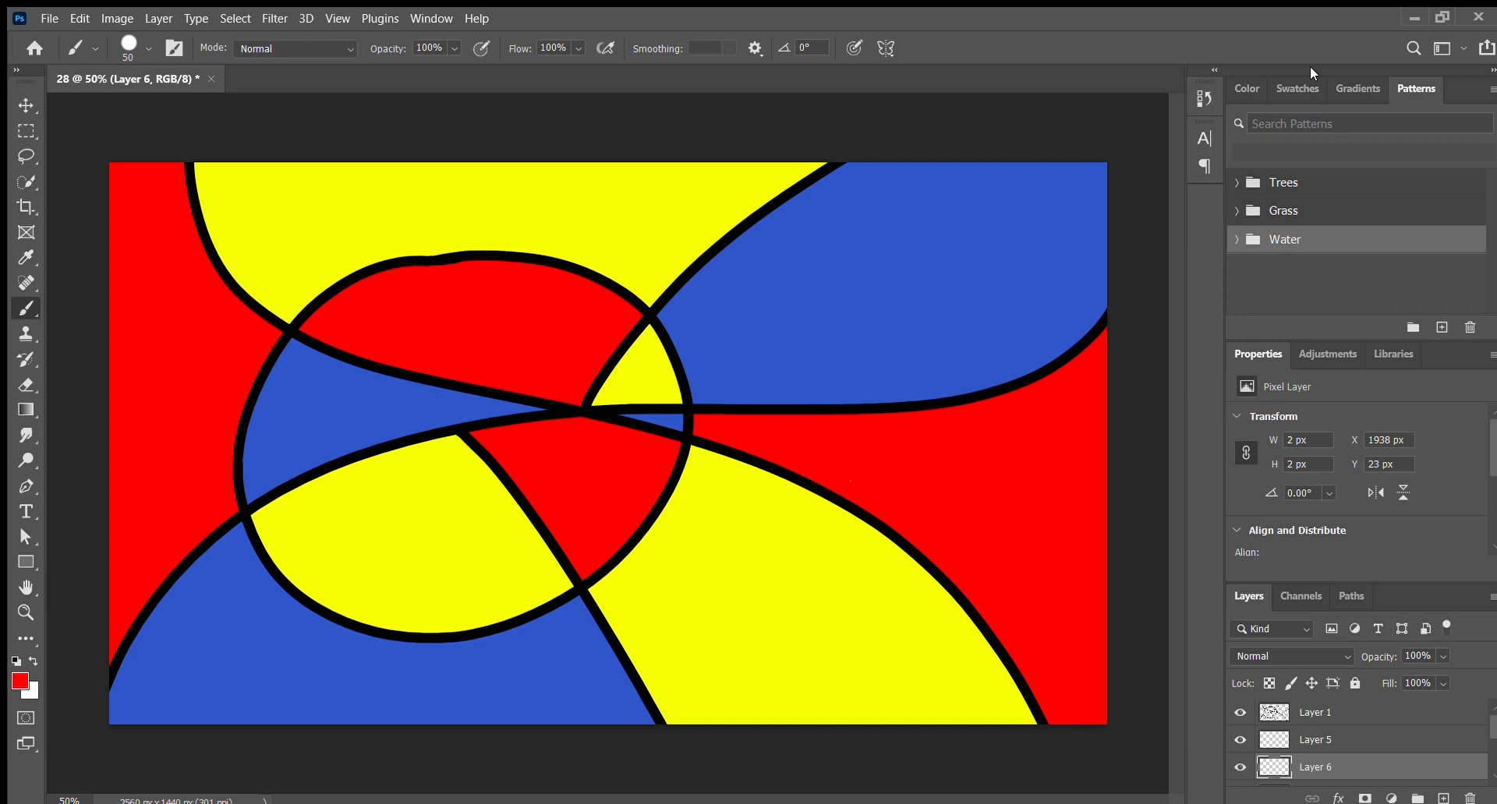
- Dot a texture brush over the upper-right and left blue areas and the top yellow area
click(1245, 89)
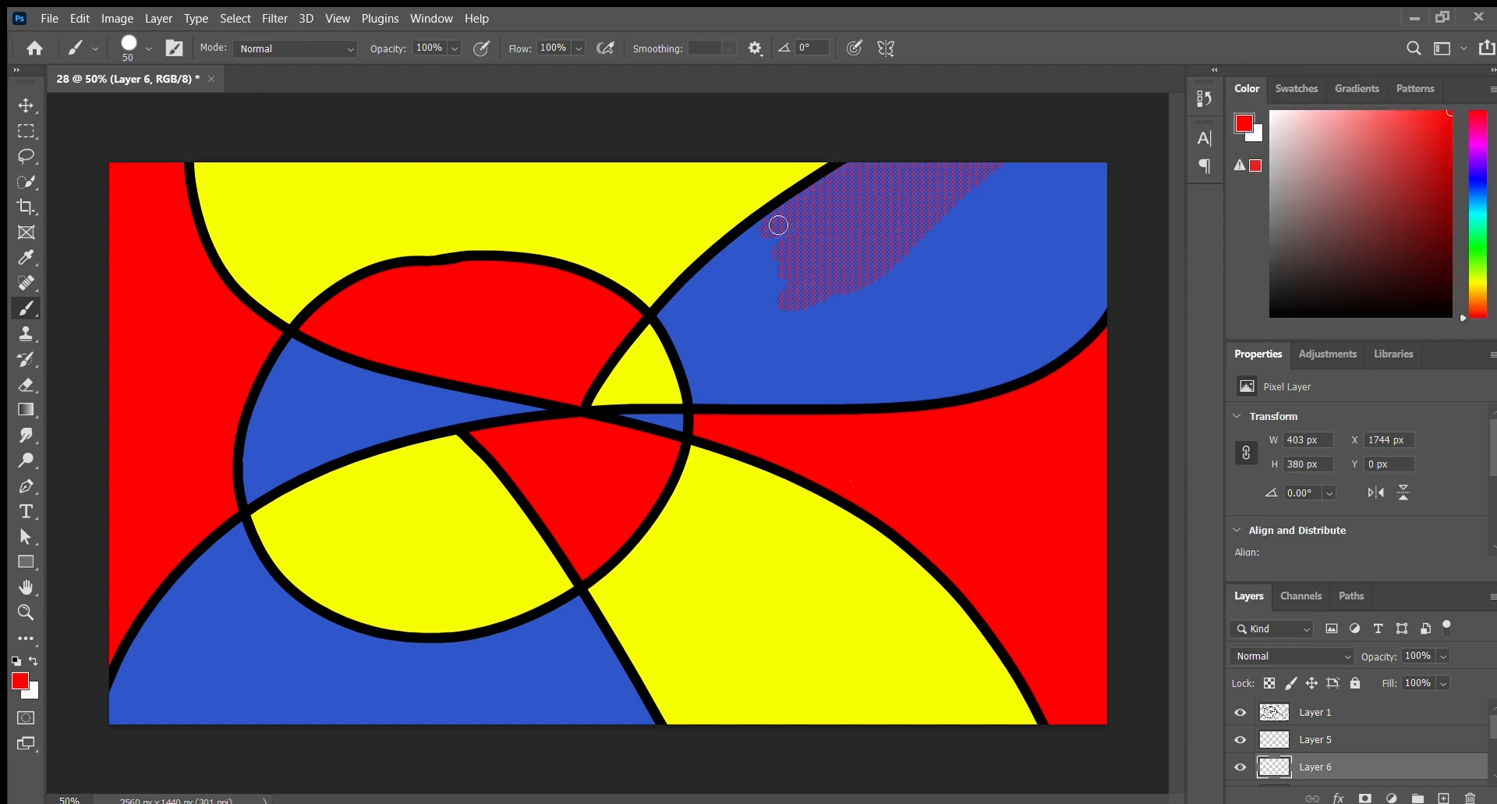
drag(777, 226, 915, 373)
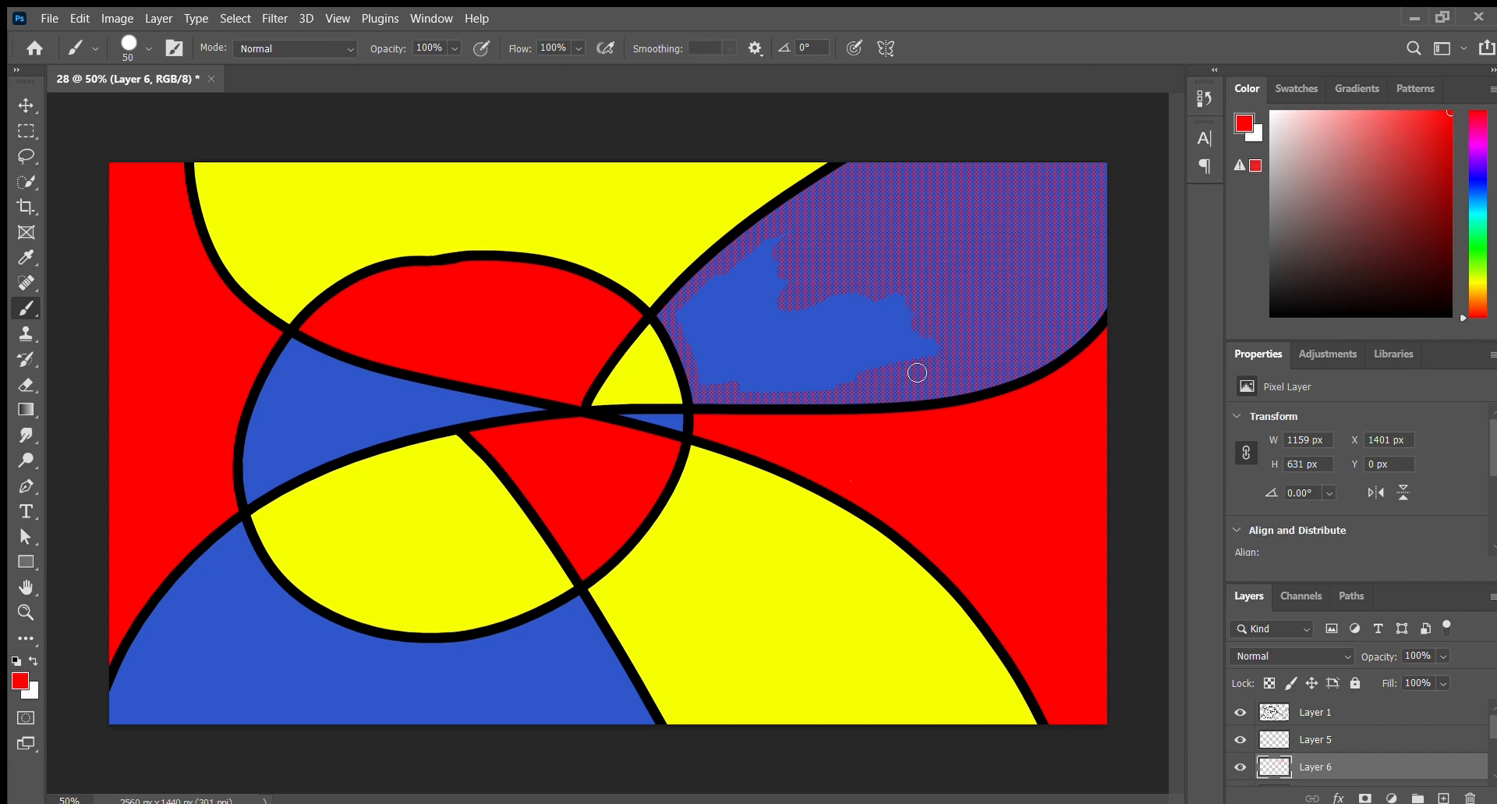
drag(917, 372, 249, 498)
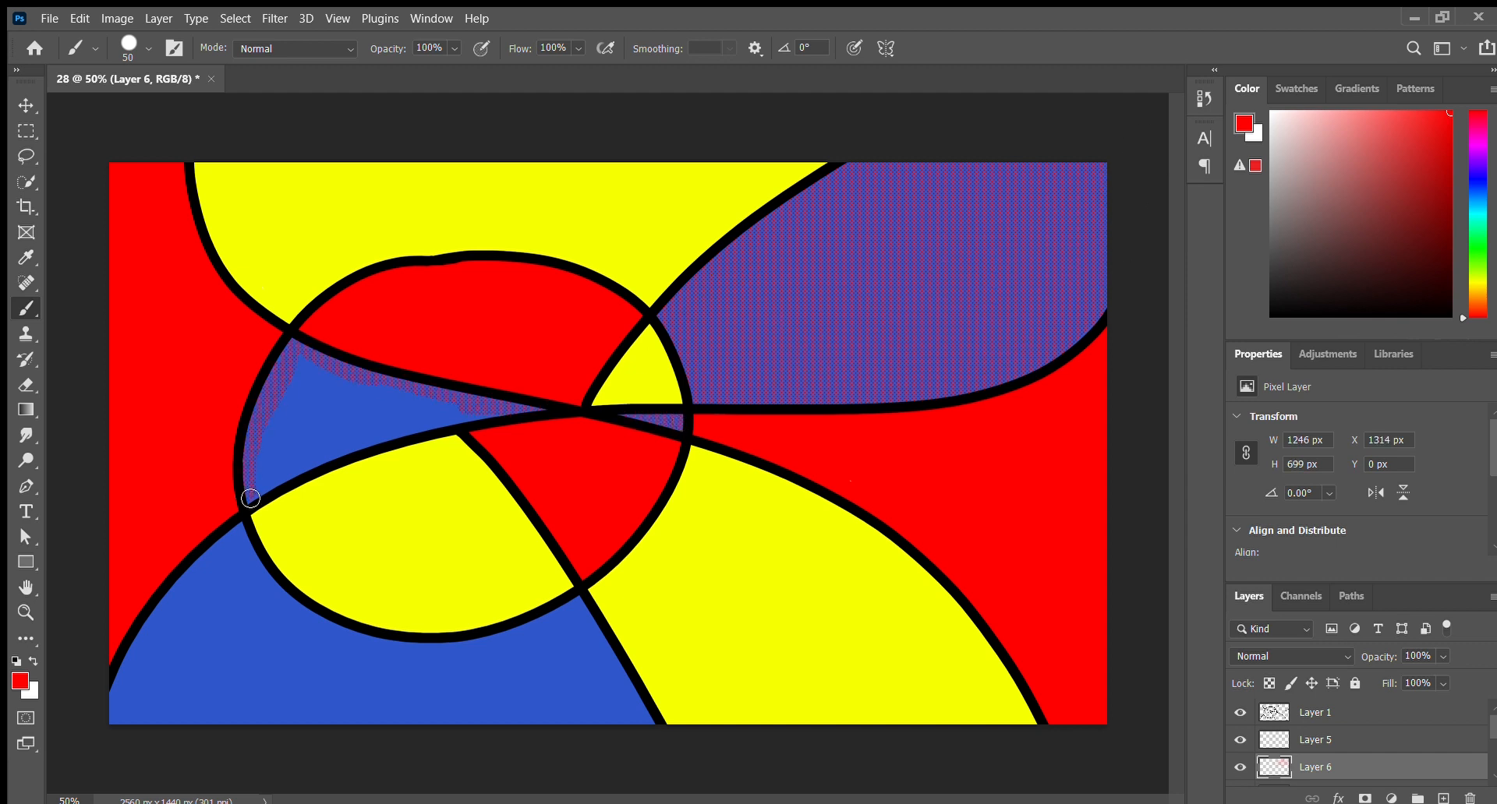
drag(248, 497, 299, 621)
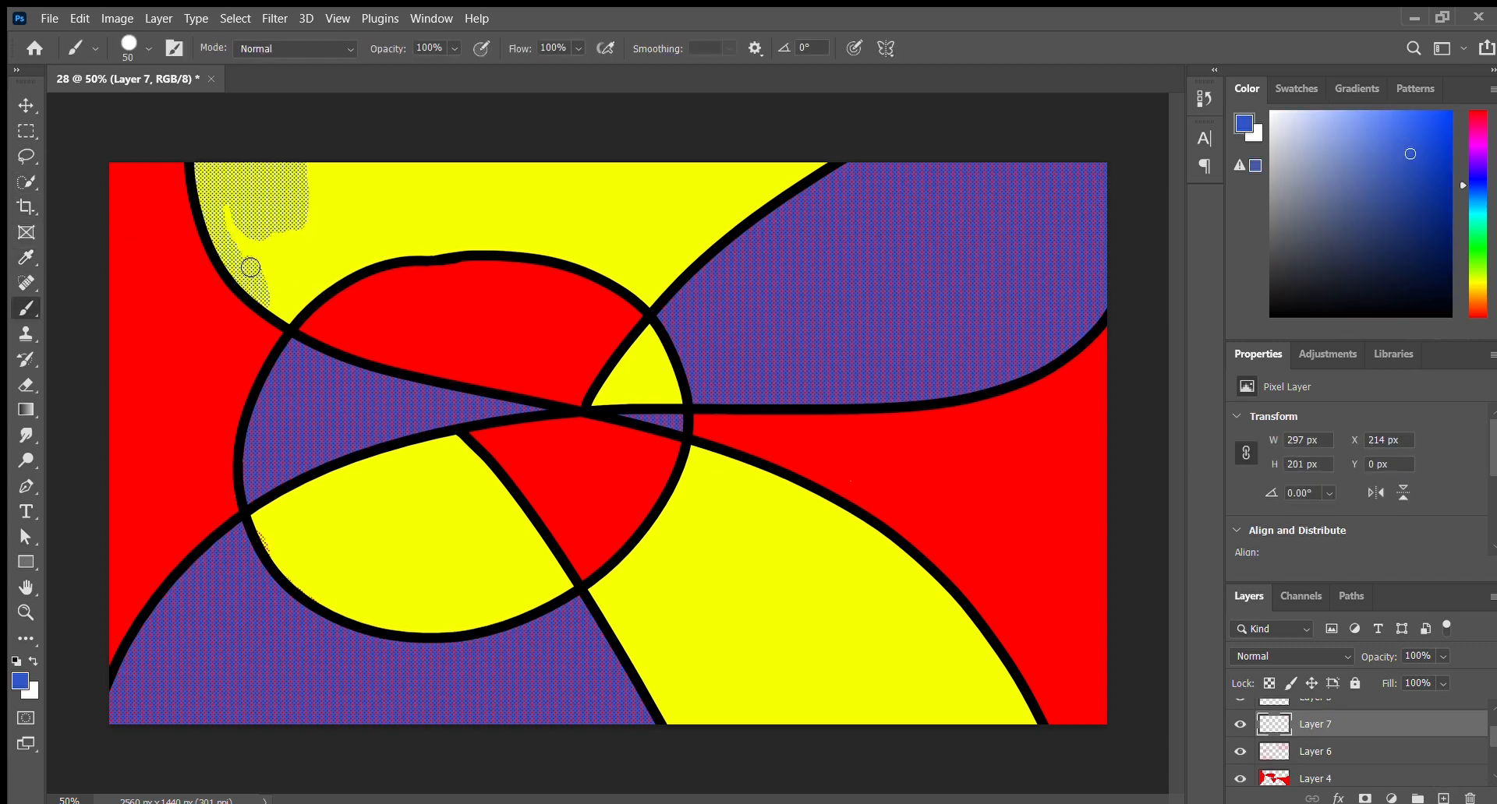
drag(251, 268, 579, 218)
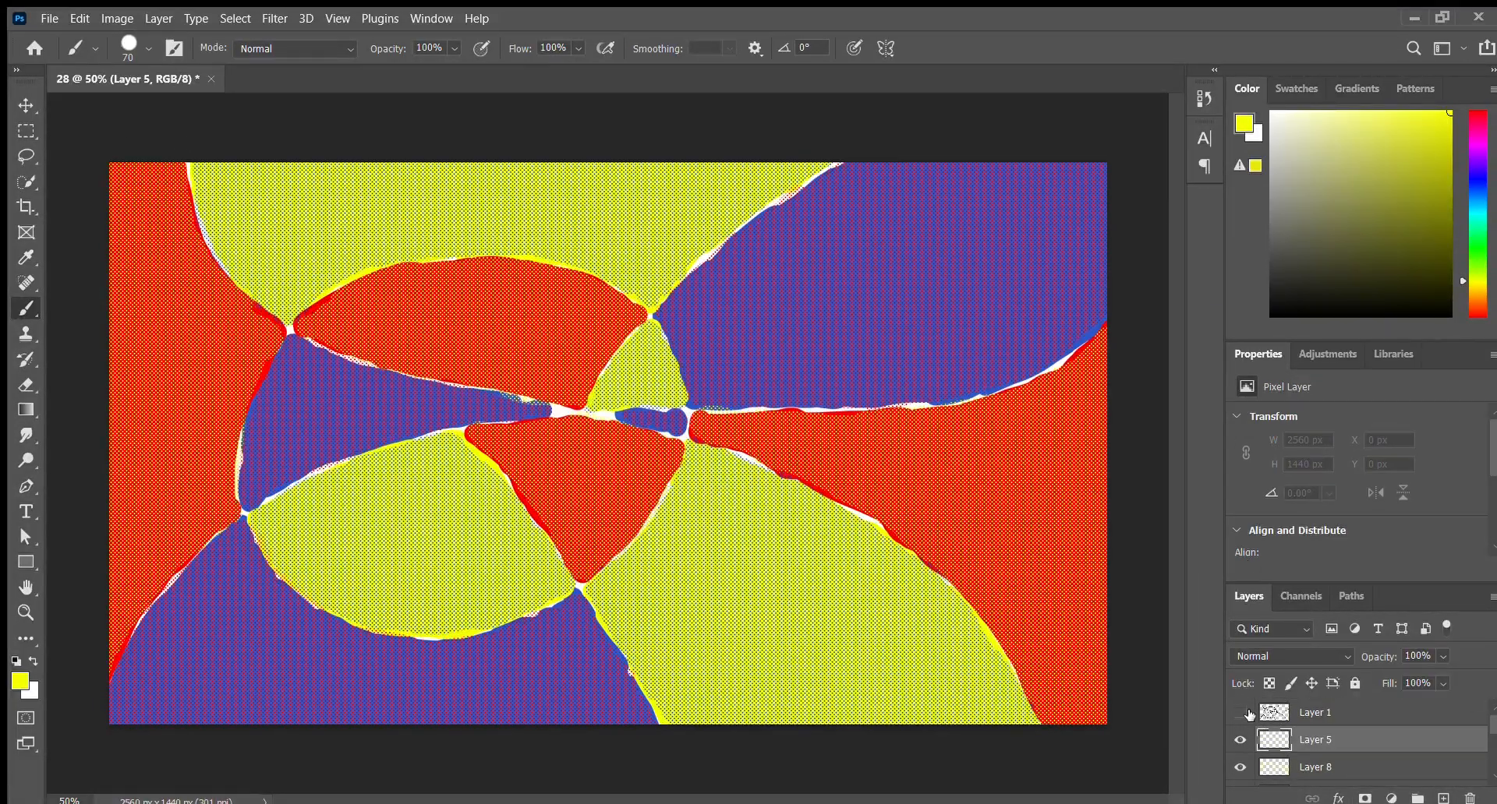
- On the new canvas, brush a tan wavy centipede body, then a red mouth and front legs
click(320, 78)
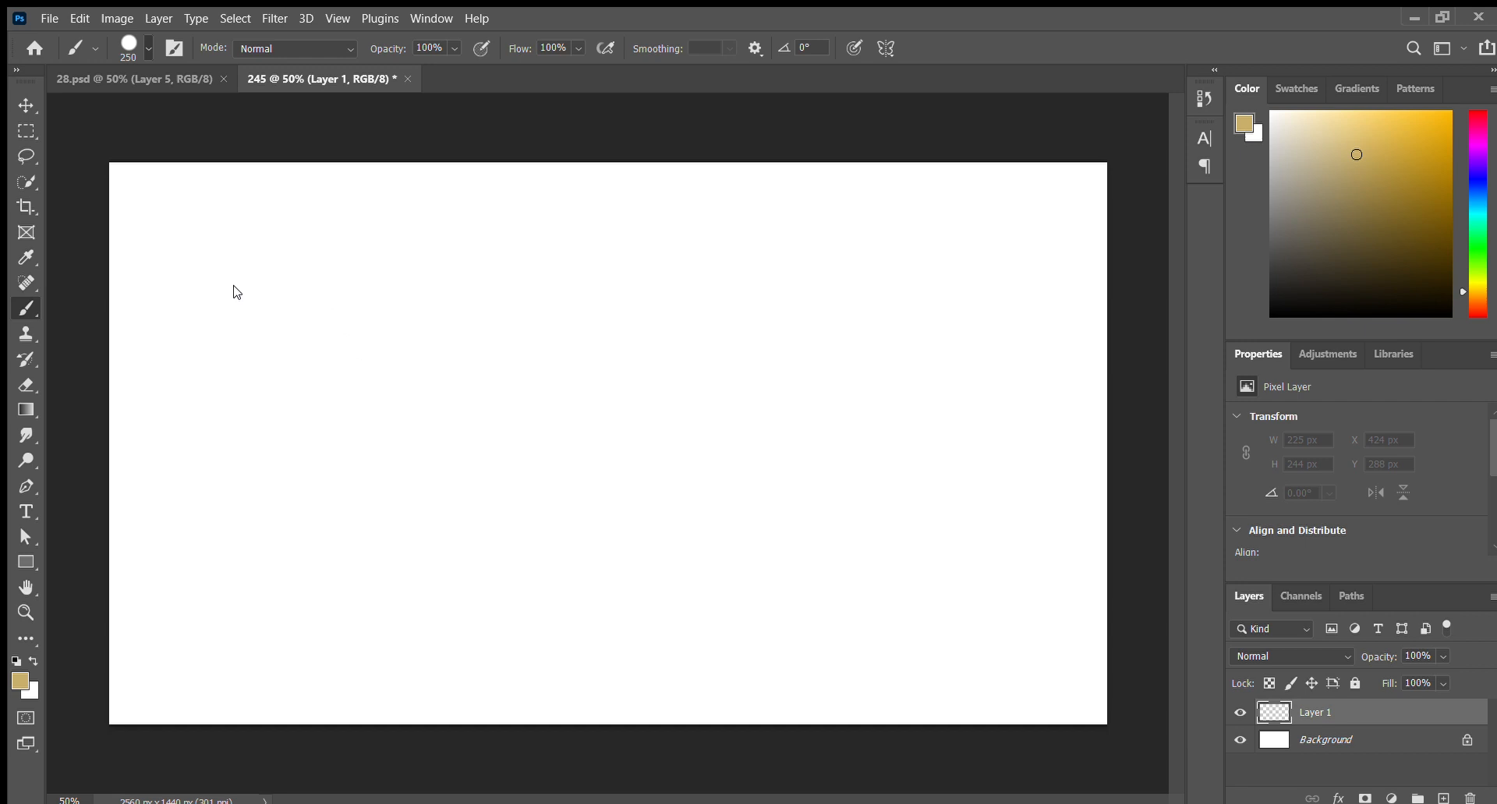
drag(237, 293, 969, 574)
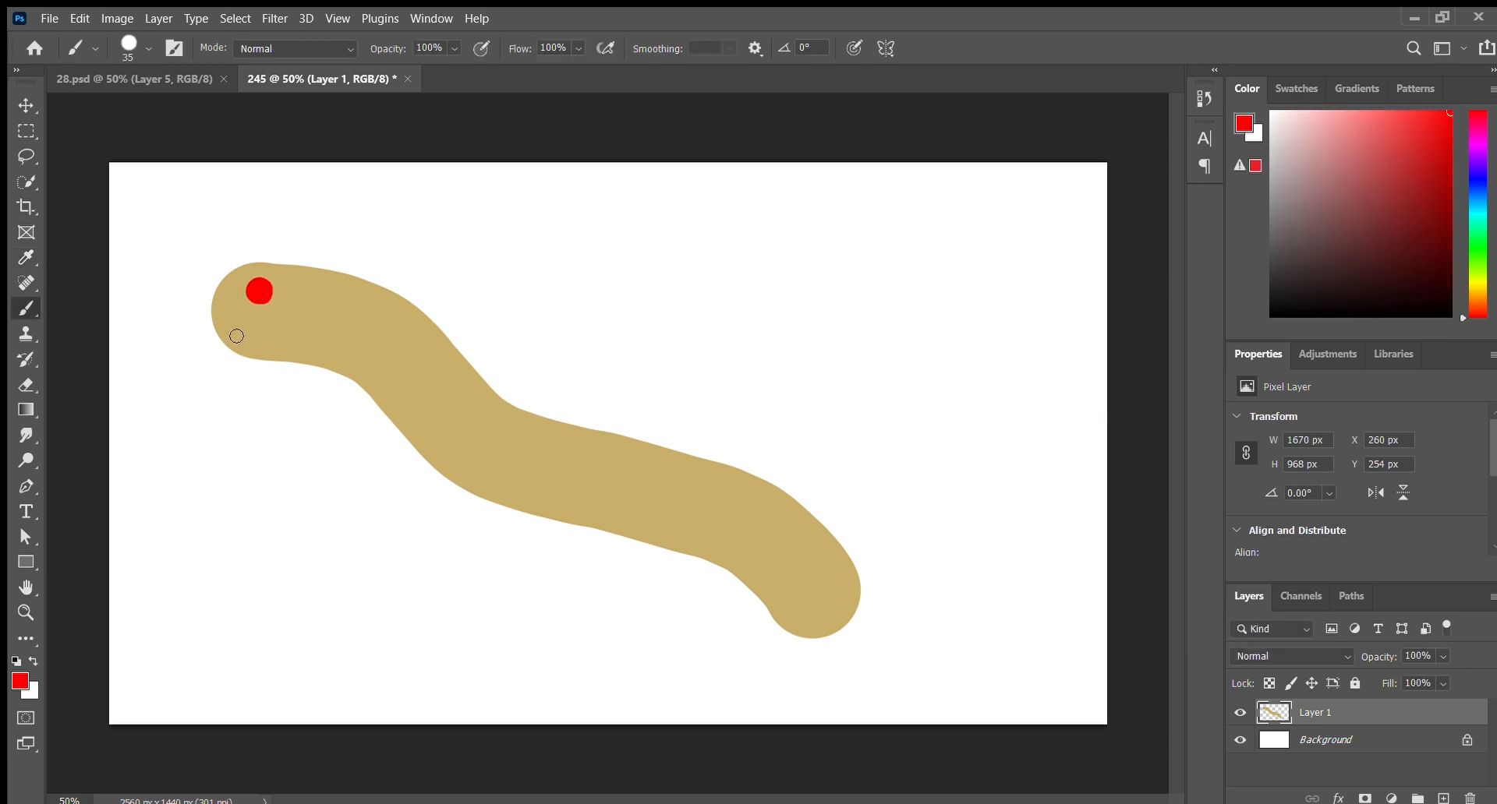
drag(212, 329, 239, 333)
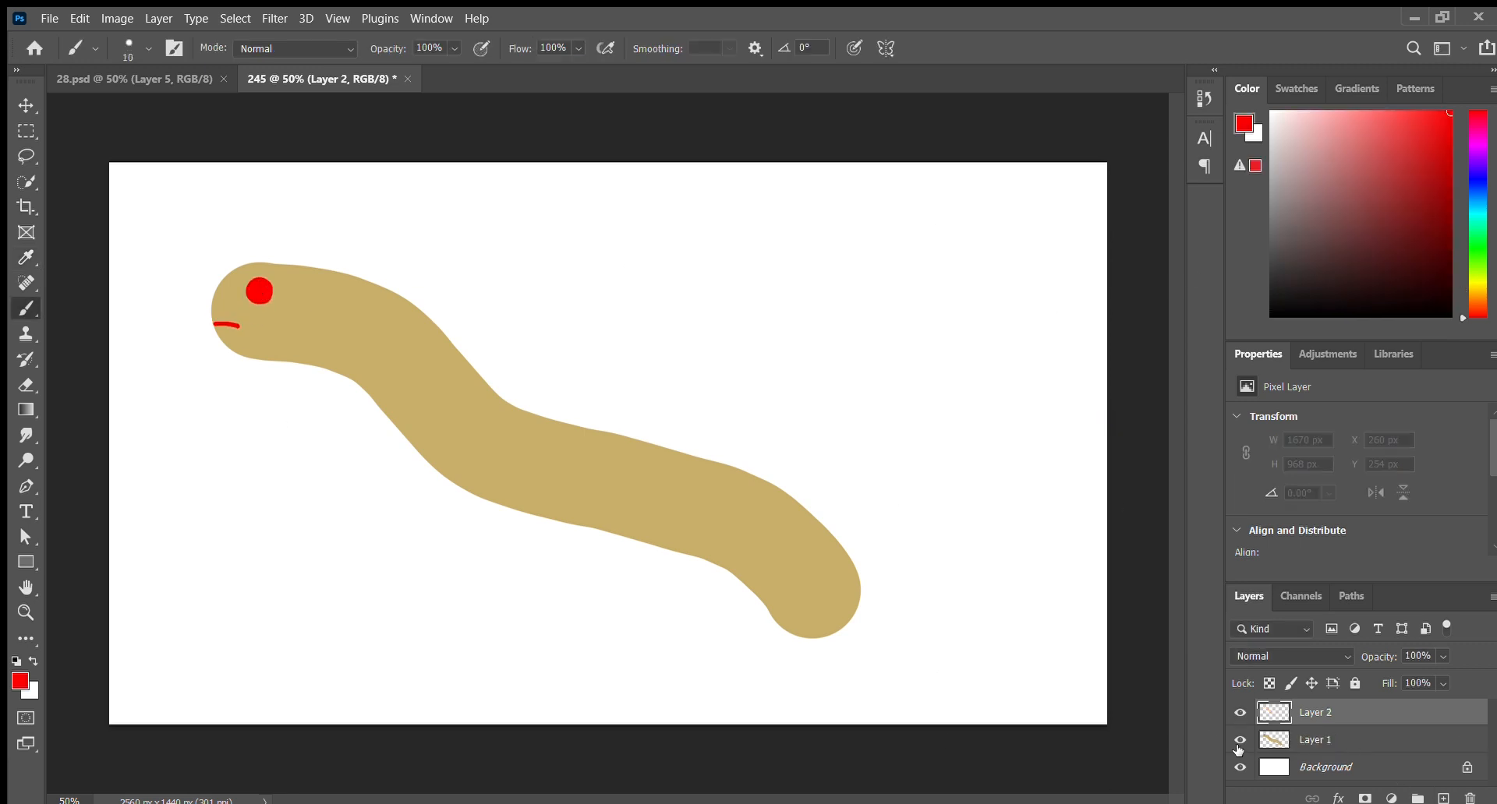
drag(301, 344, 430, 486)
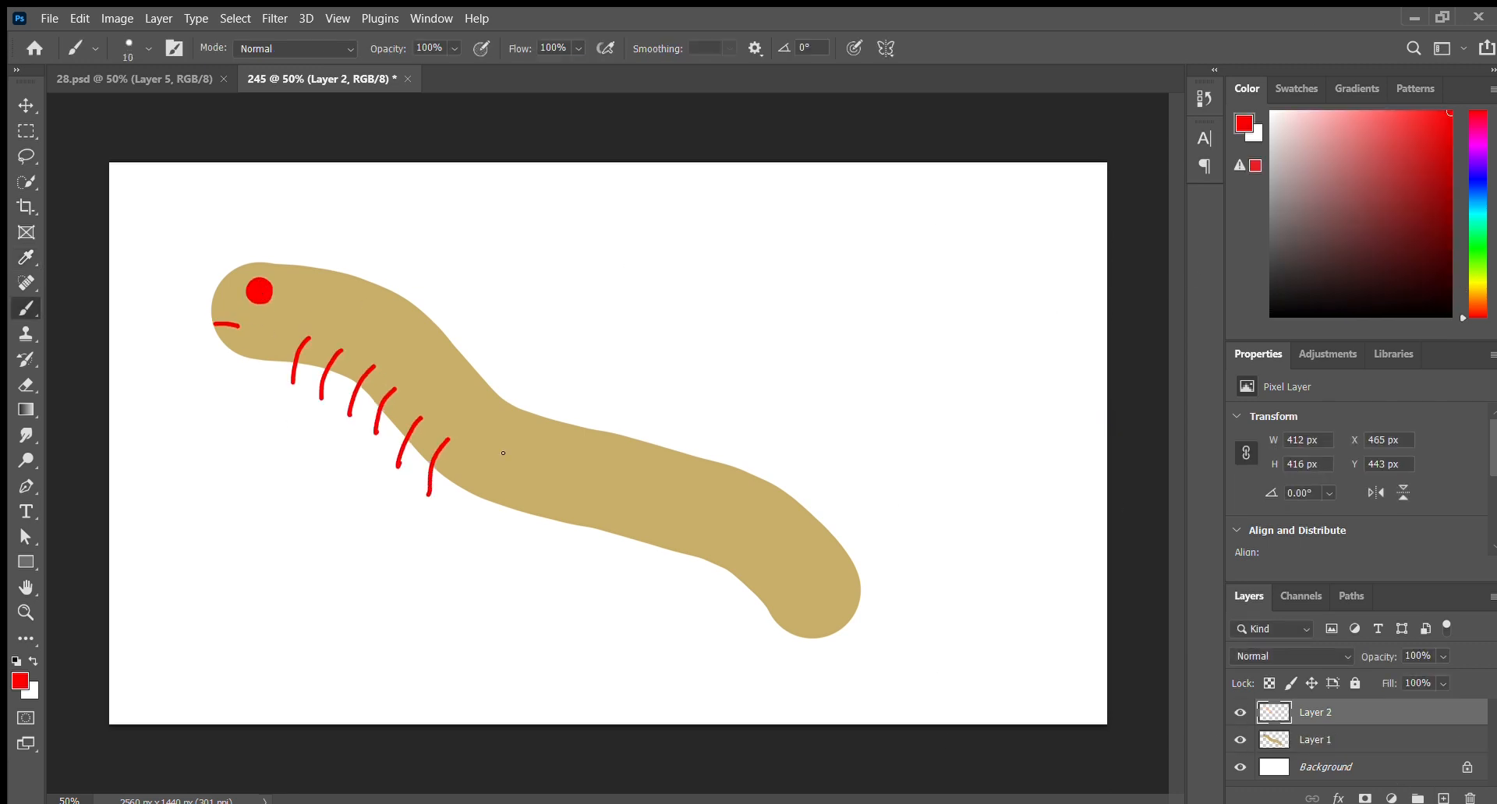